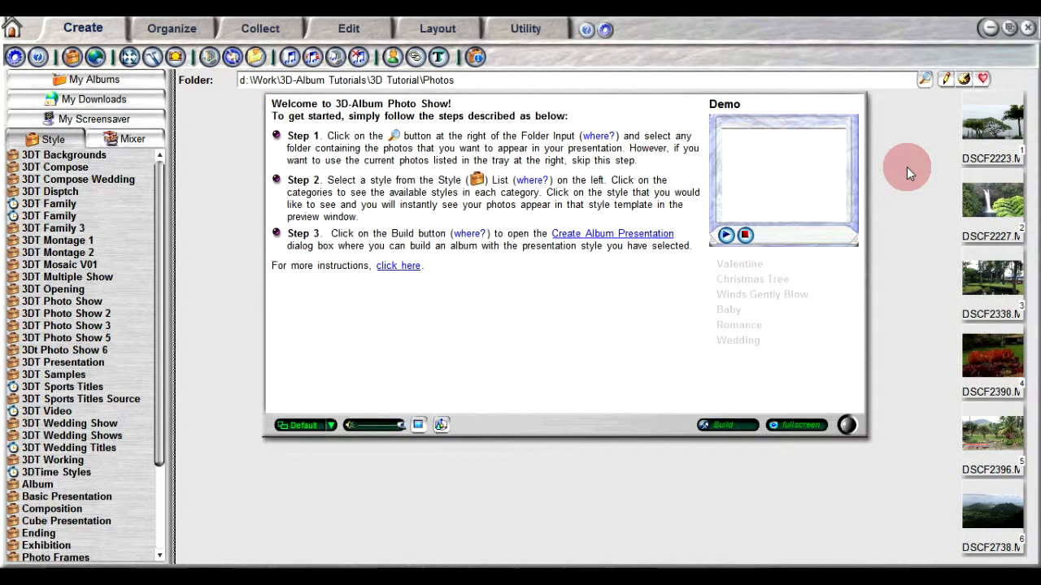
mouse_move(917, 135)
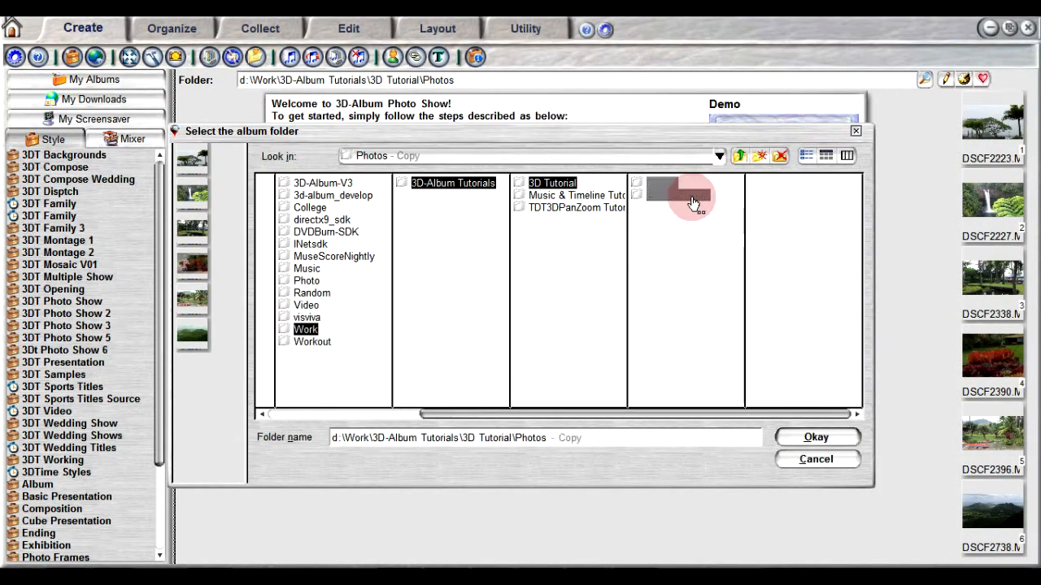
Step: Confirm Photos - Copy under Work > 3D-Album Tutorials > 3D Tutorial as the photo folder
left_click(816, 436)
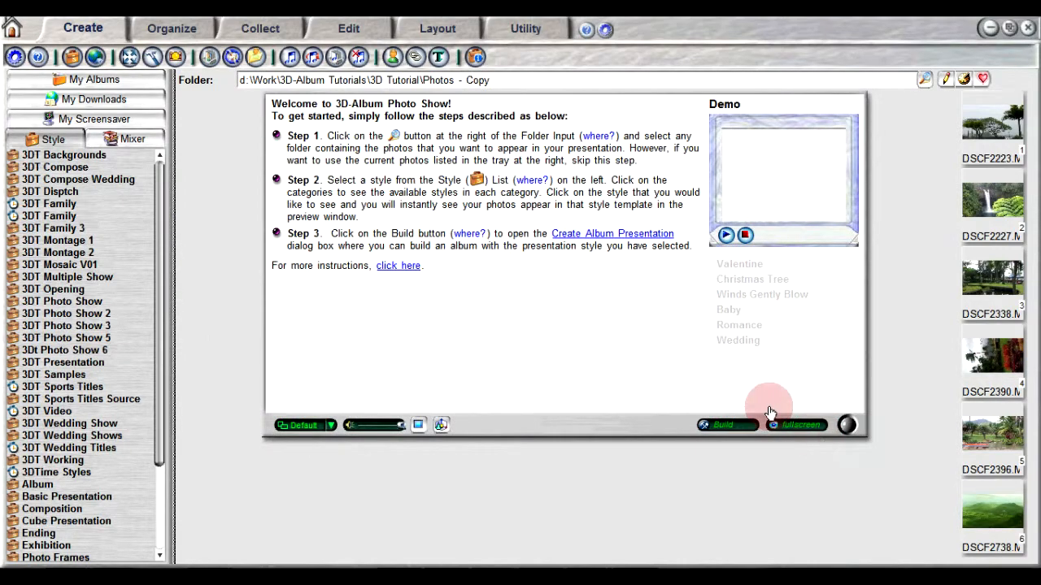
Step: Switch to the Edit workspace and select the fourth tray photo with red flowers
left_click(348, 27)
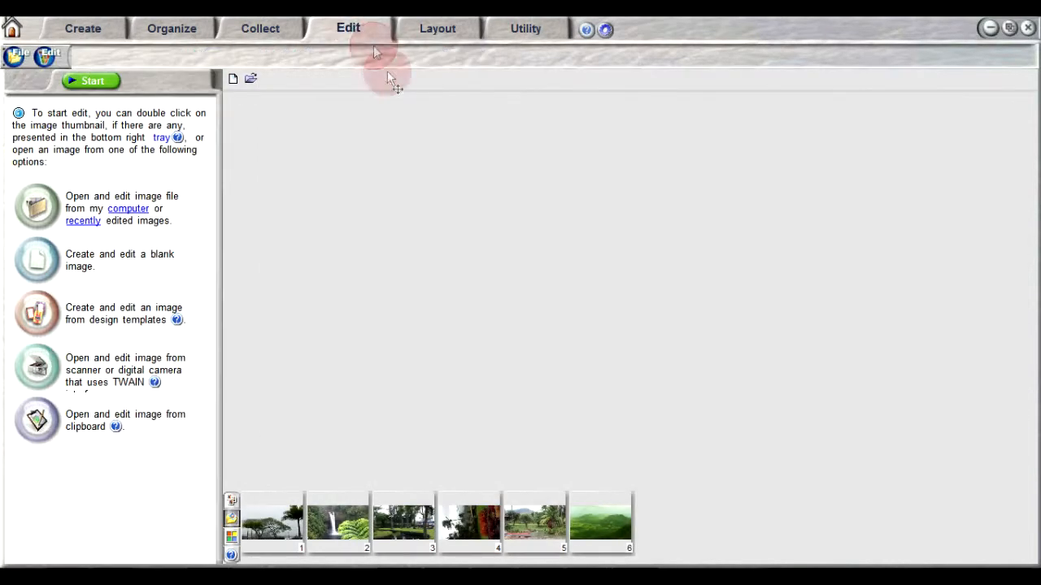
mouse_move(463, 240)
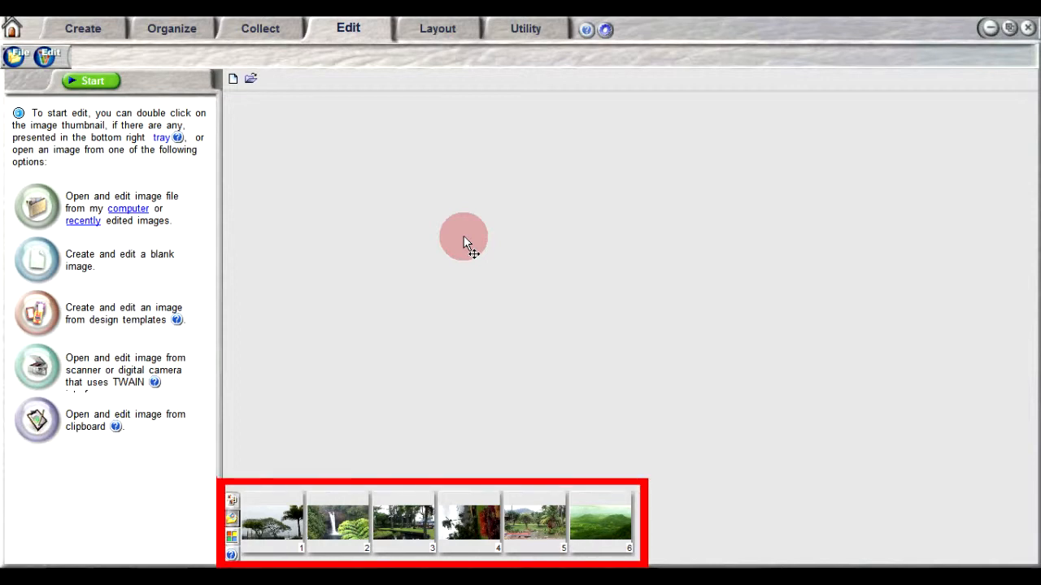
left_click(468, 521)
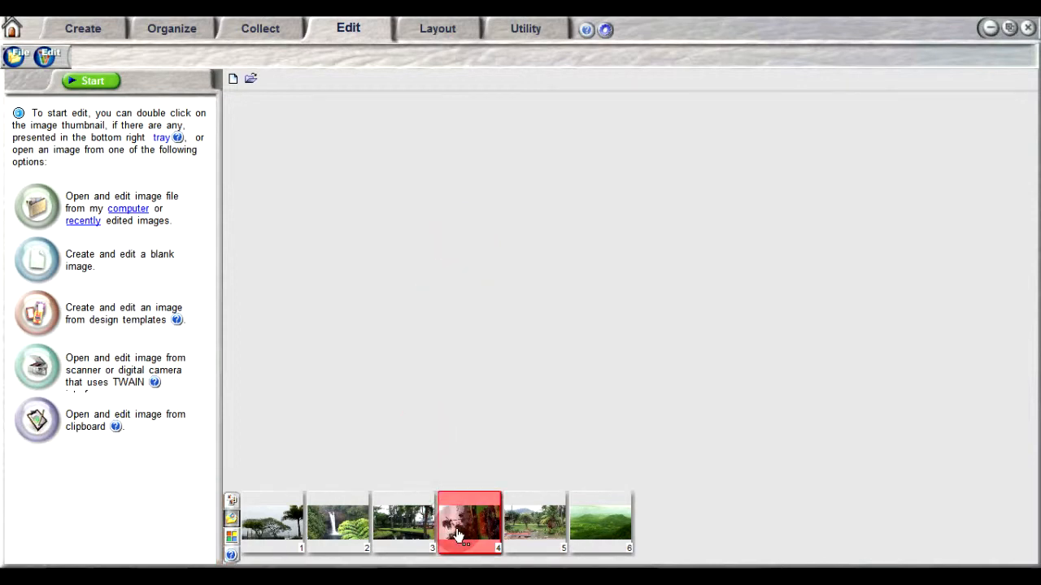
Step: Open thumbnail 4, the sideways palms and red-flowers photo, in the image editor
double_click(469, 521)
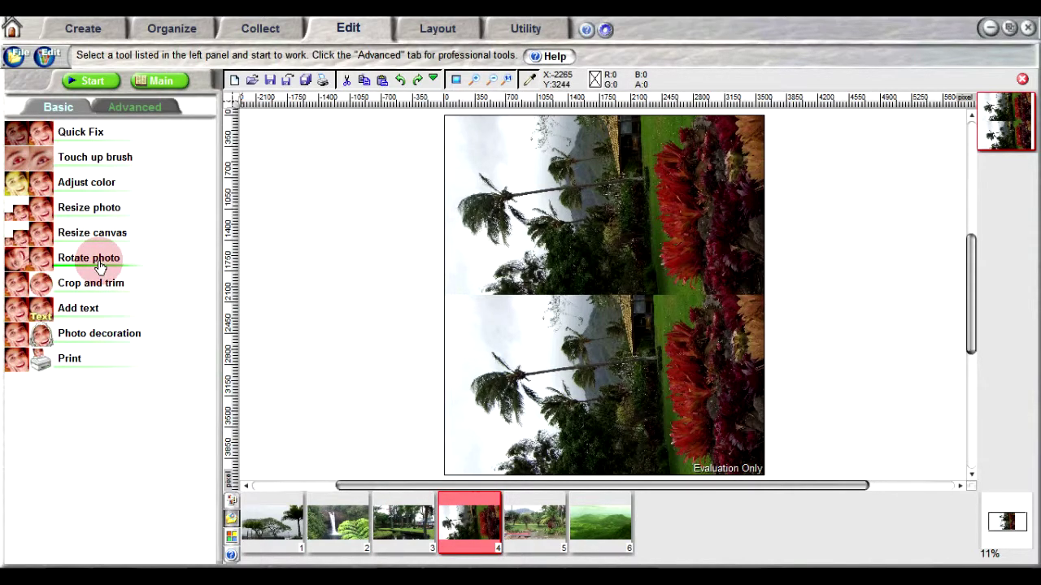
Step: Rotate the red-flowers photo 90° clockwise to upright, then bring up Quick Fix
left_click(89, 258)
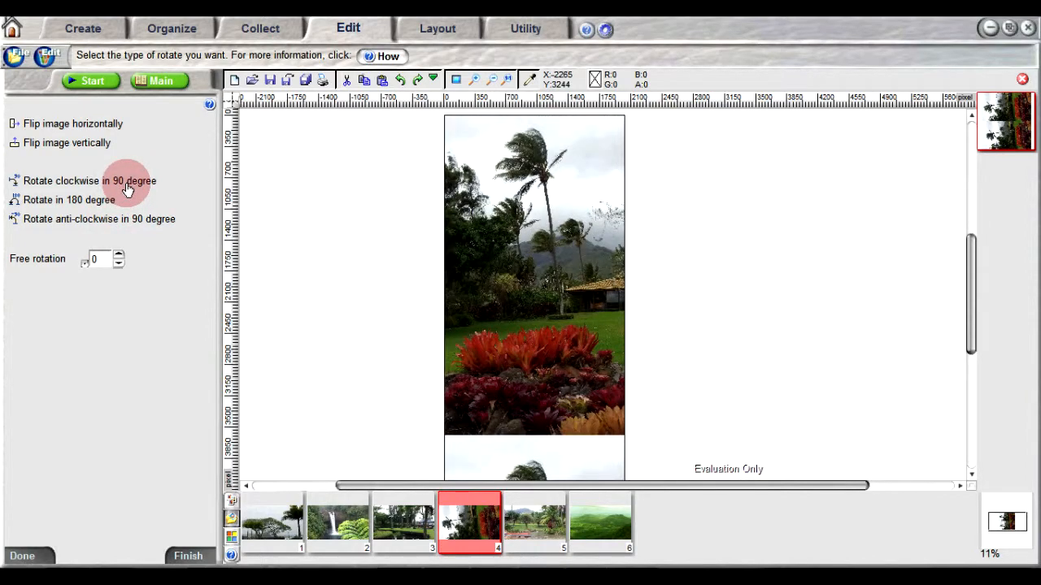
mouse_move(862, 281)
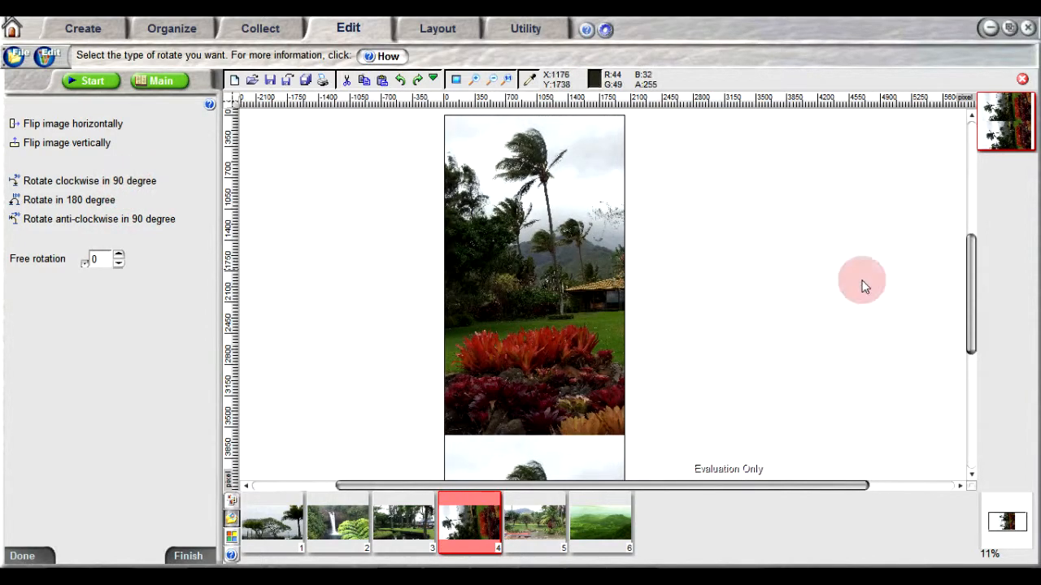
scroll("down", 3)
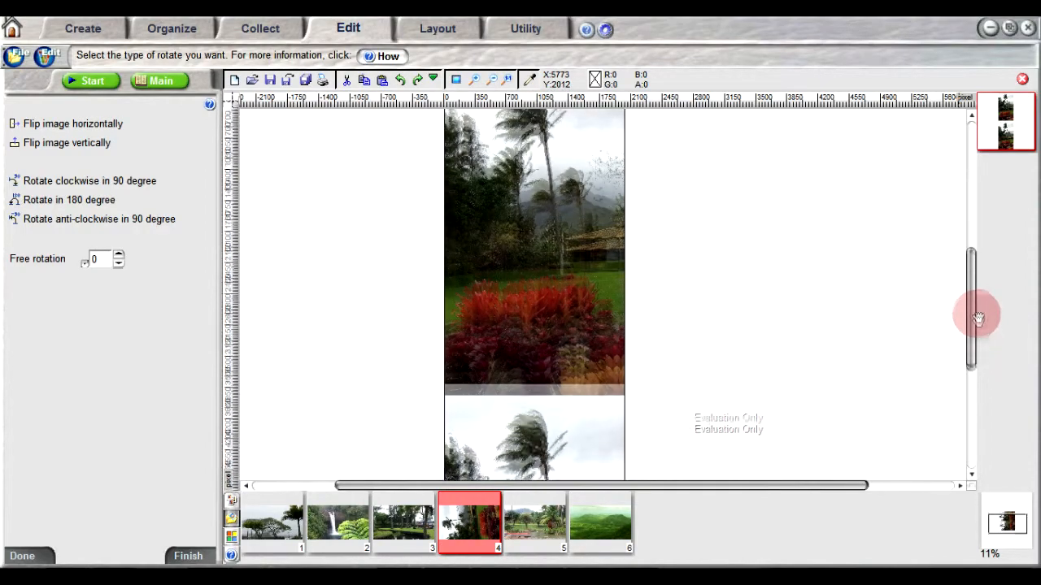
left_click(22, 556)
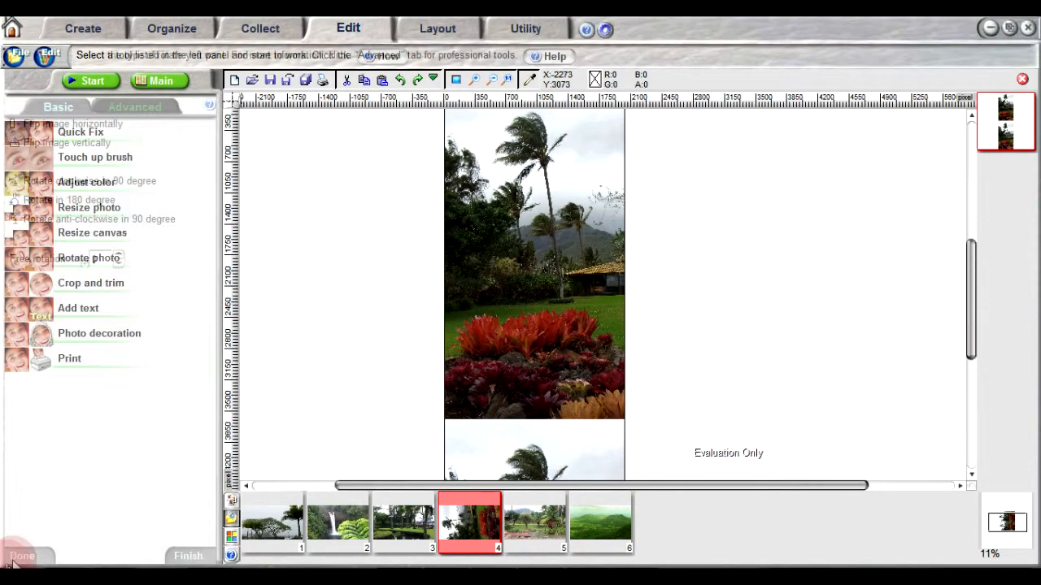
left_click(90, 283)
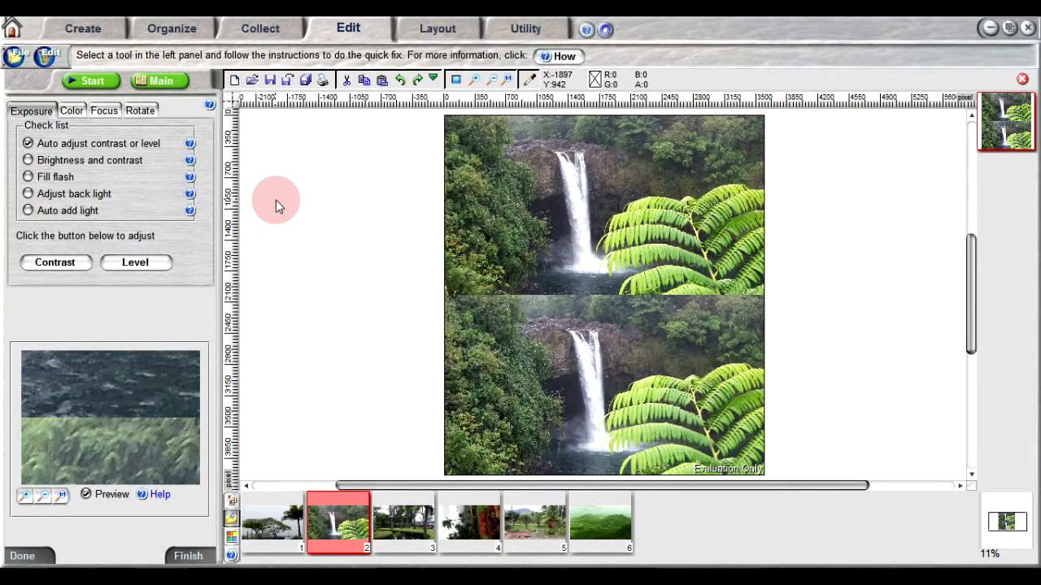
mouse_move(118, 242)
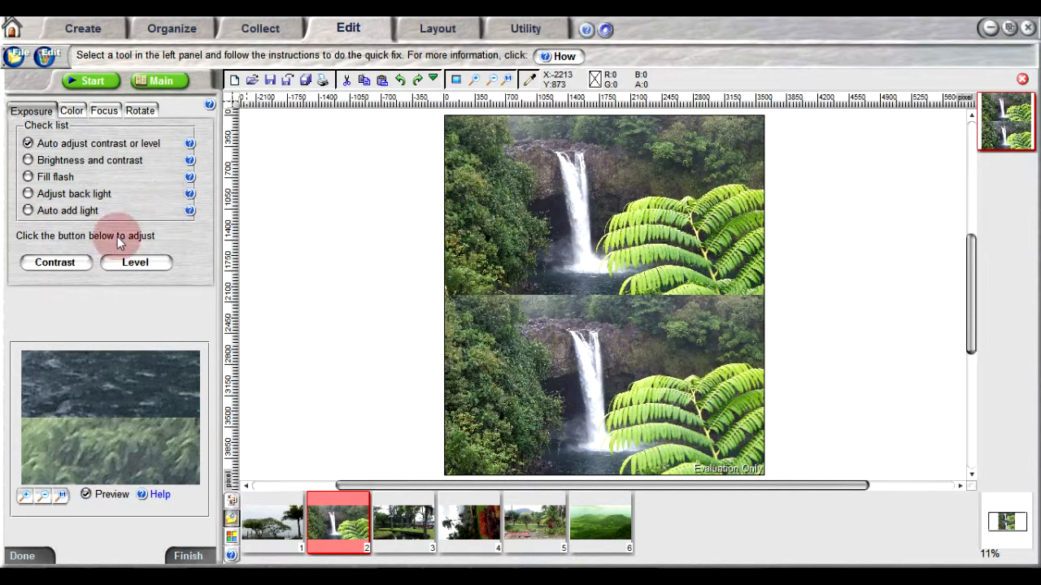
Step: Apply Contrast and Level to the waterfall photo and set contrast to -8
left_click(54, 262)
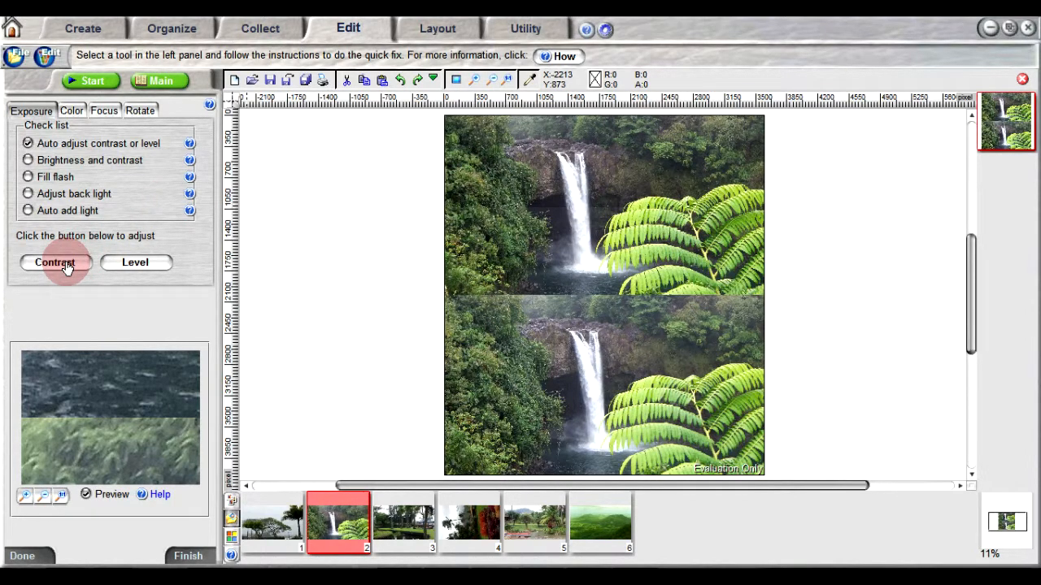
mouse_move(135, 261)
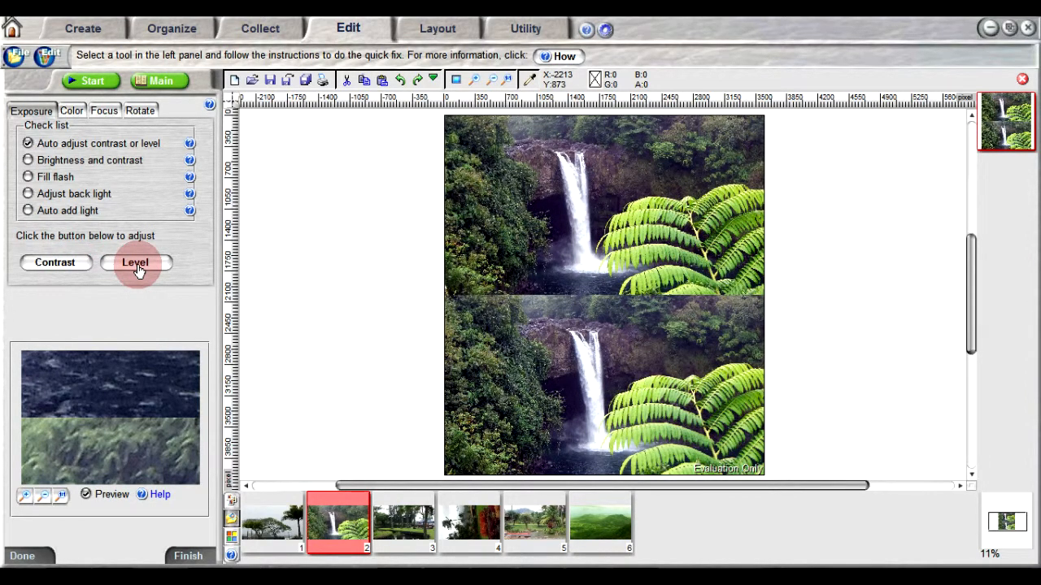
mouse_move(102, 226)
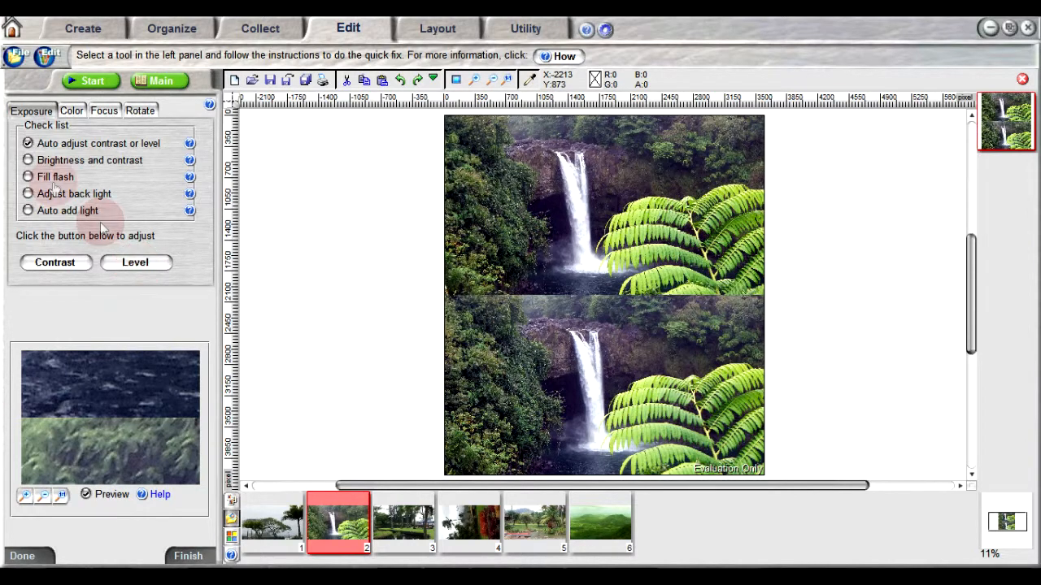
left_click(28, 160)
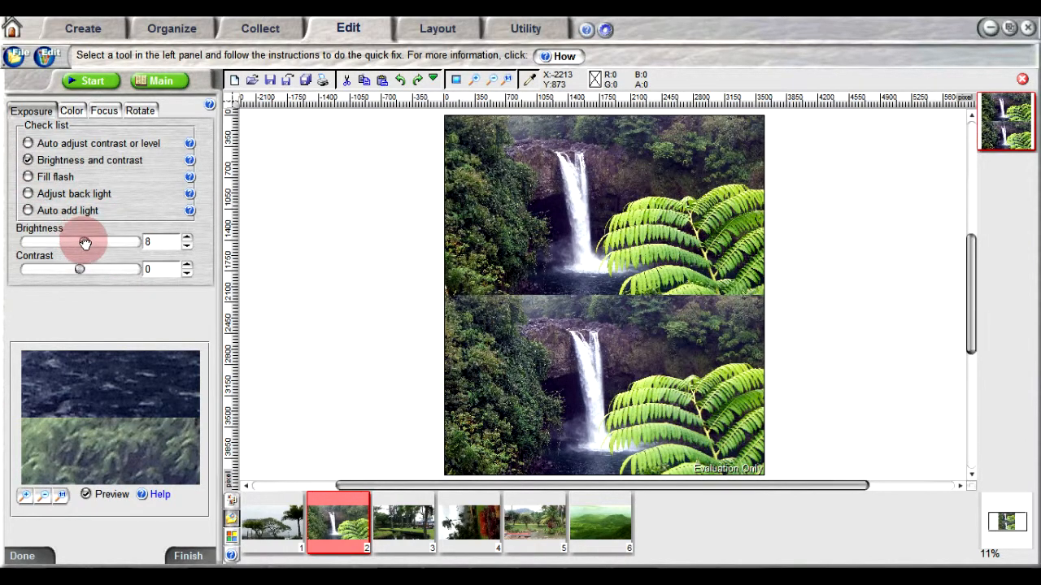
left_click_drag(80, 269, 75, 269)
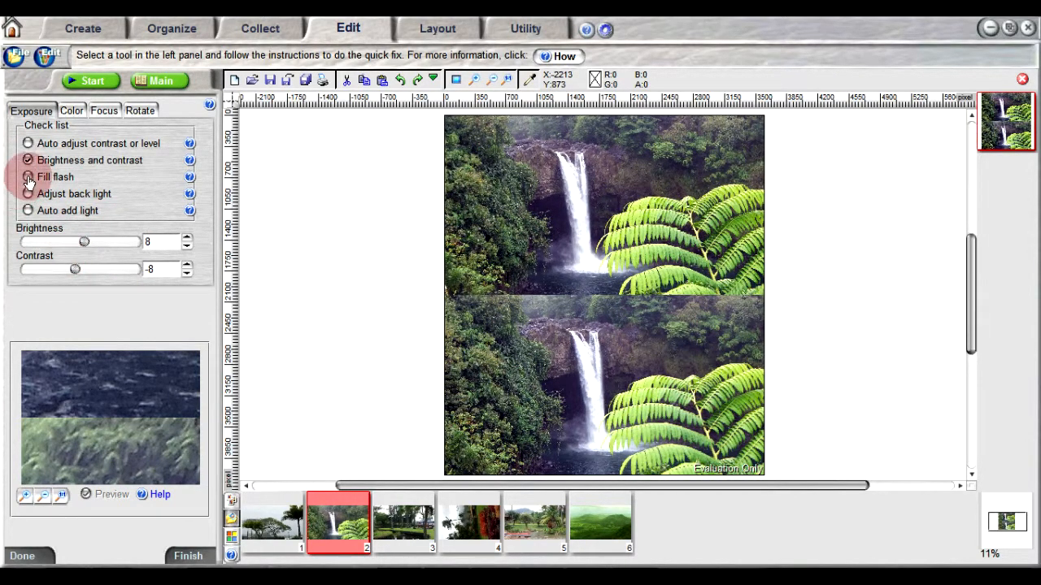
Step: Select Fill flash and adjust its Lighter amount, ending at zero
left_click(29, 176)
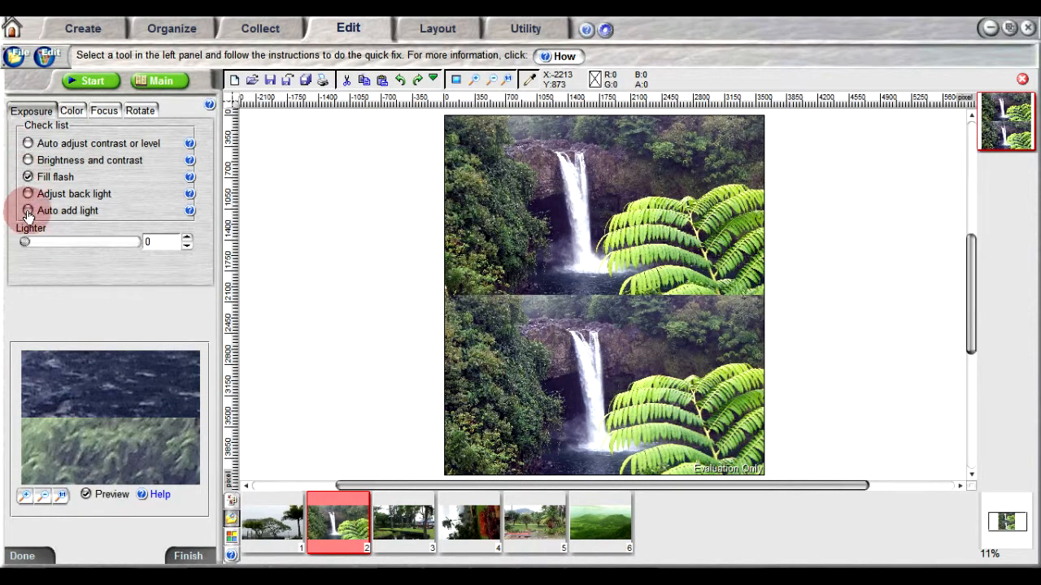
left_click_drag(24, 241, 45, 242)
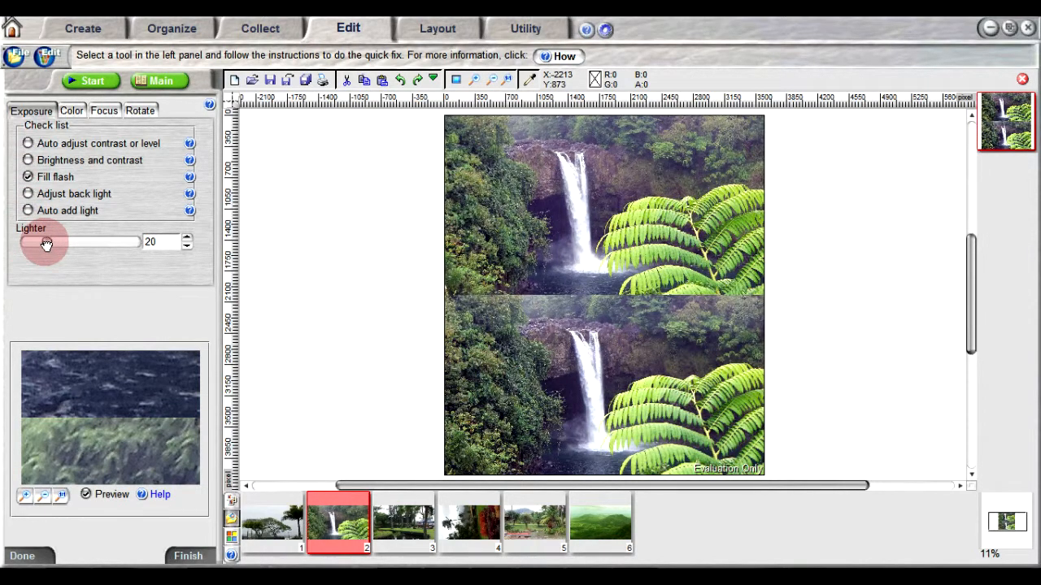
left_click_drag(47, 242, 25, 241)
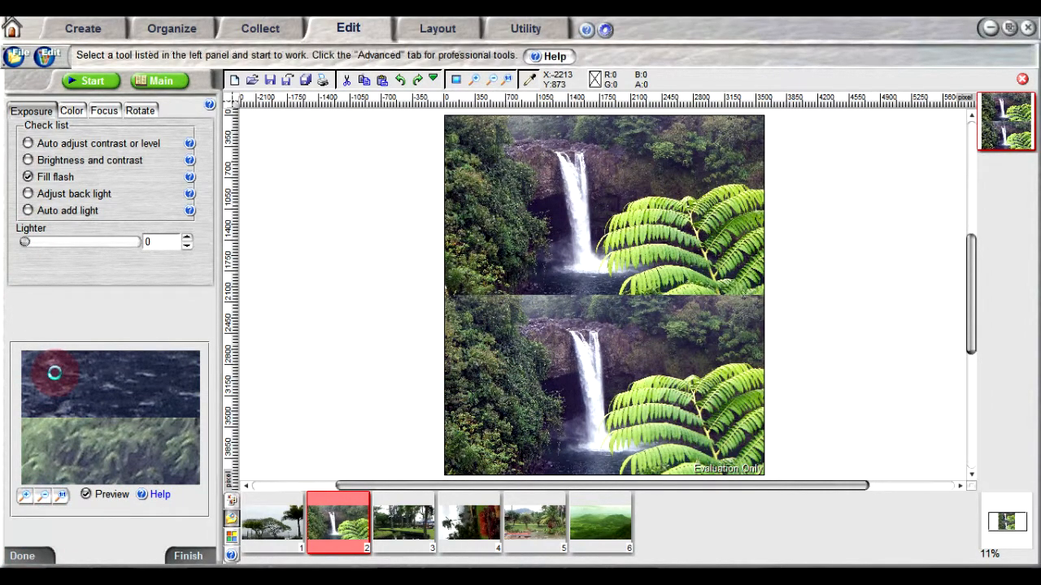
Step: Open the first trees photo and apply the More Blue colour variation
left_click(272, 522)
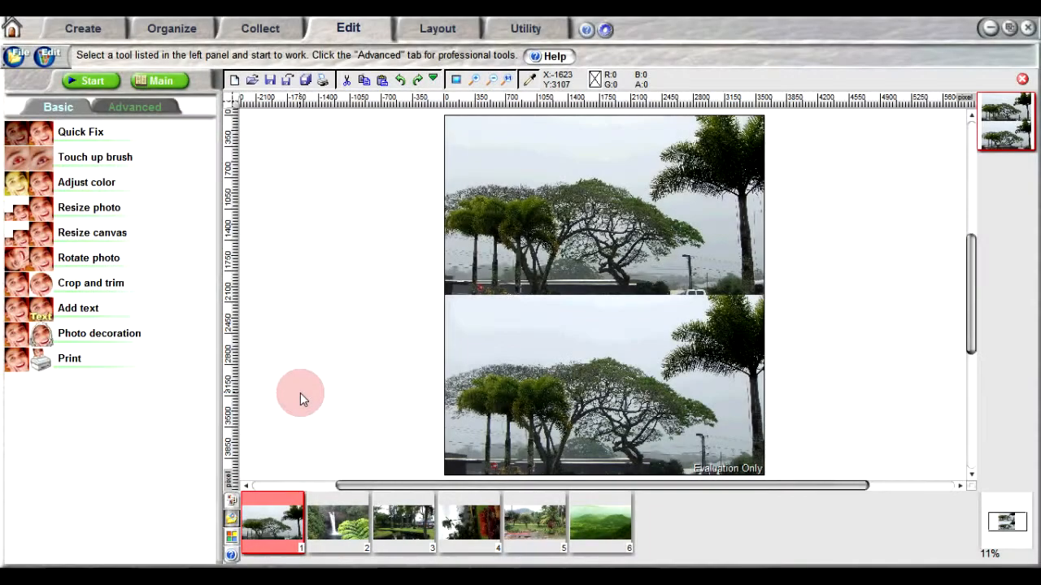
mouse_move(86, 182)
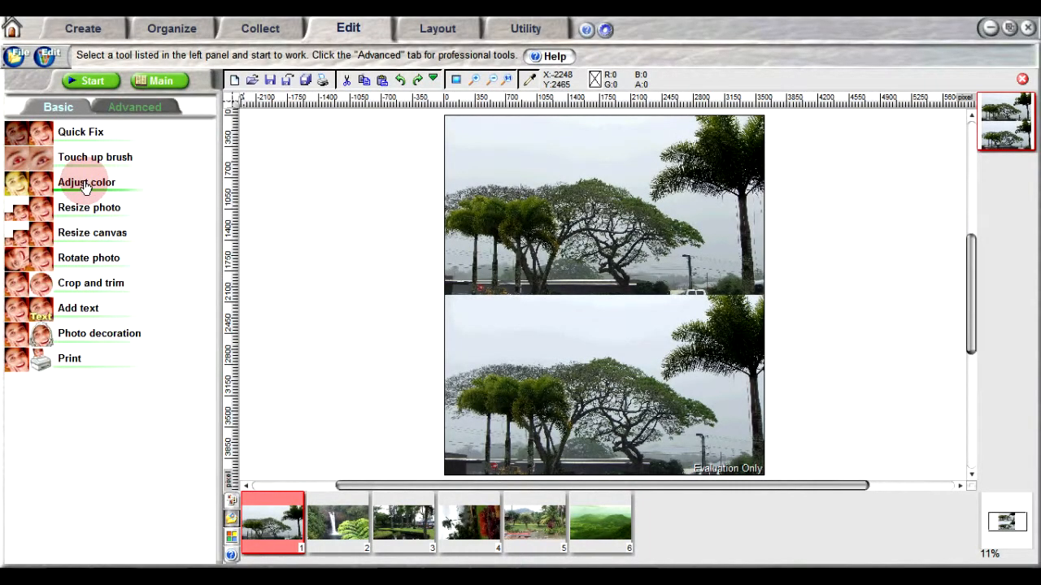
left_click(86, 181)
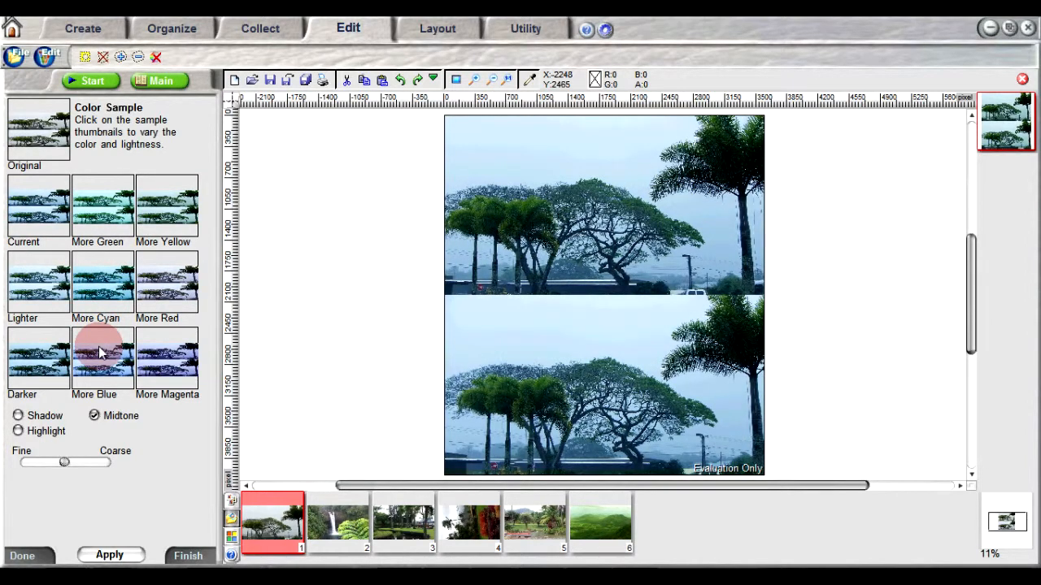
left_click(102, 357)
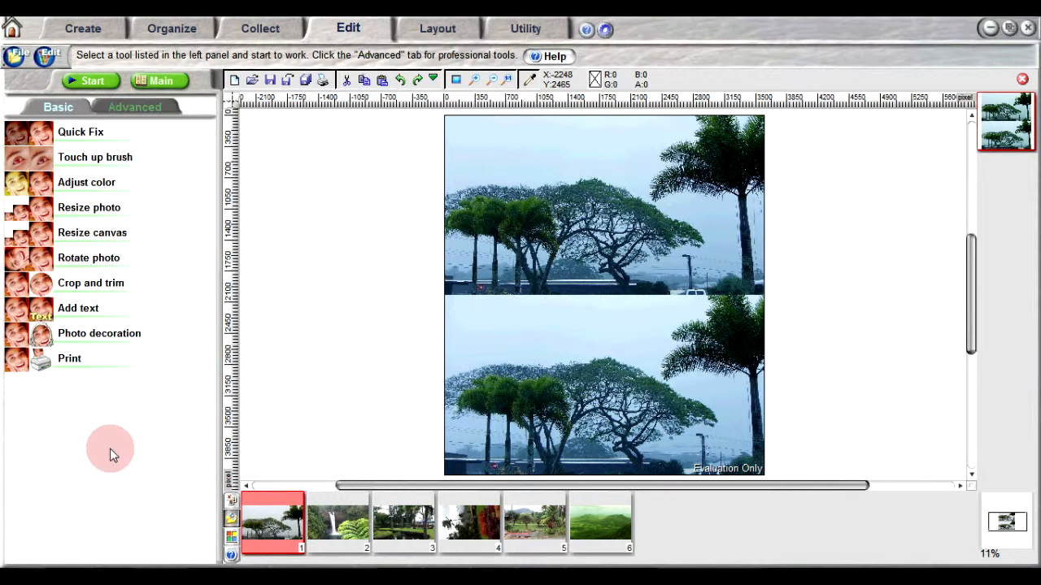
mouse_move(97, 215)
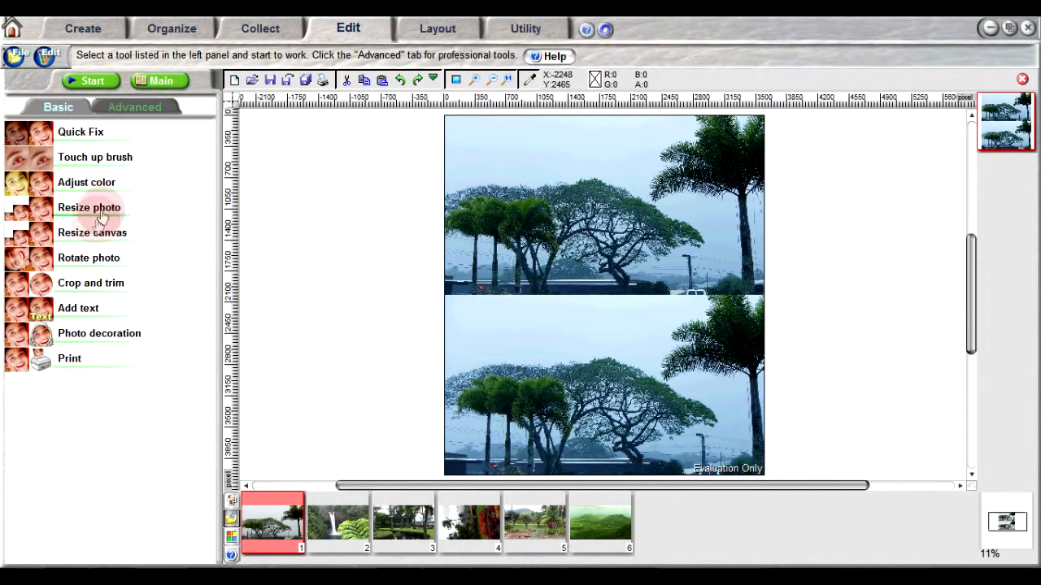
Step: Resize the bluish trees photo to 50% width and height, then bring up the File menu
left_click(89, 207)
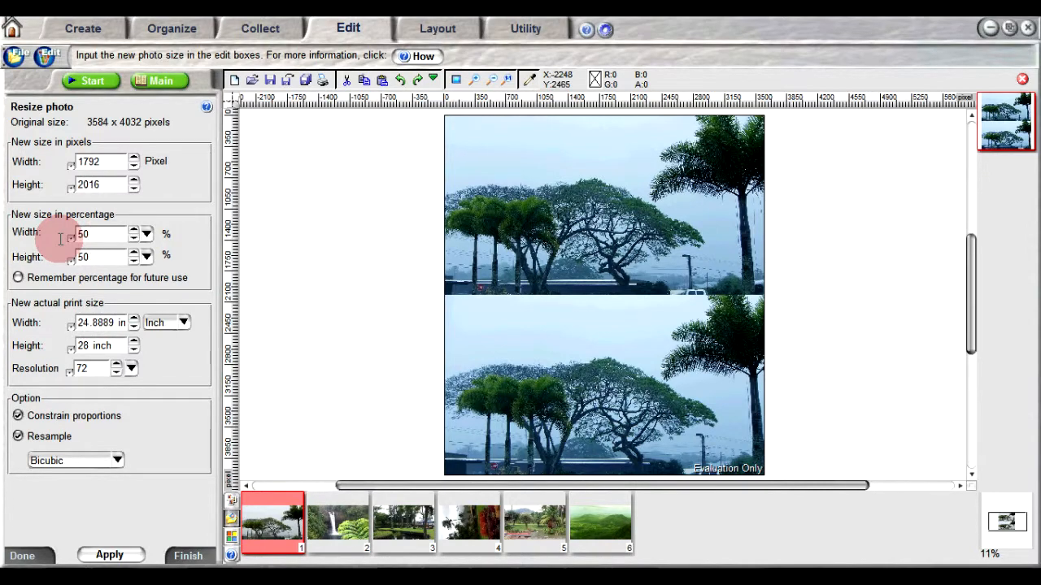
mouse_move(24, 557)
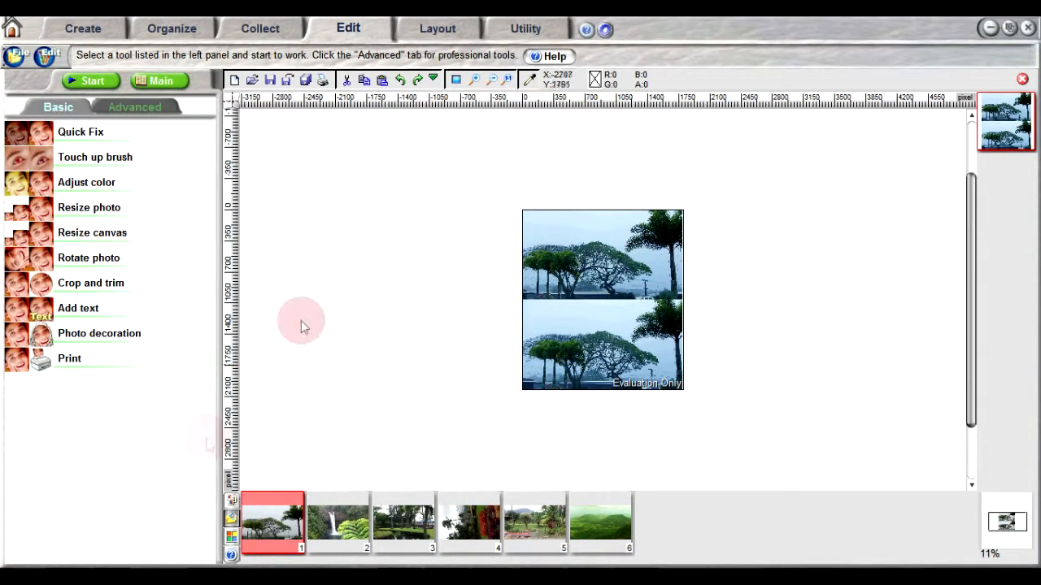
mouse_move(302, 317)
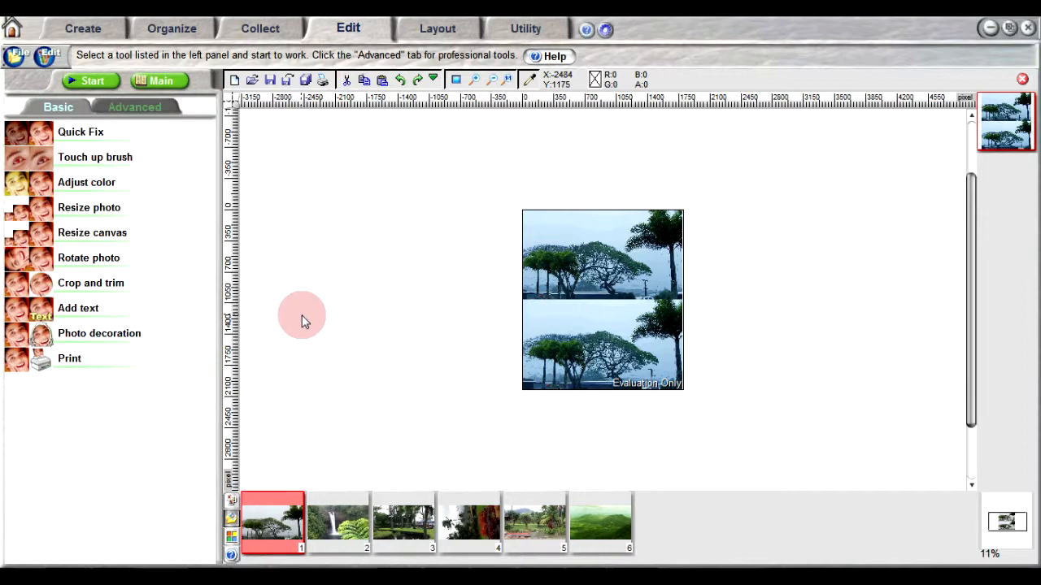
left_click(18, 54)
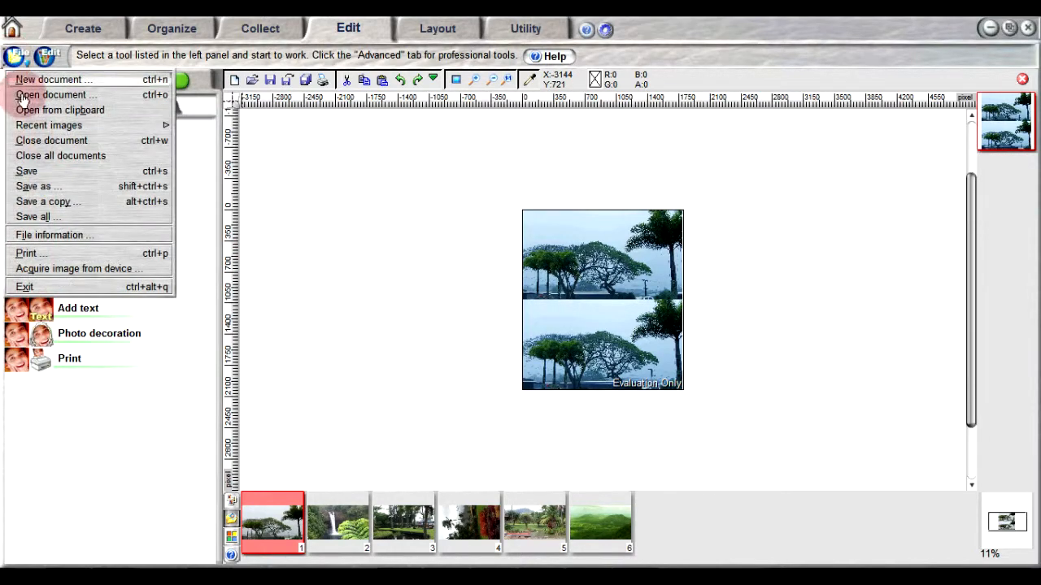